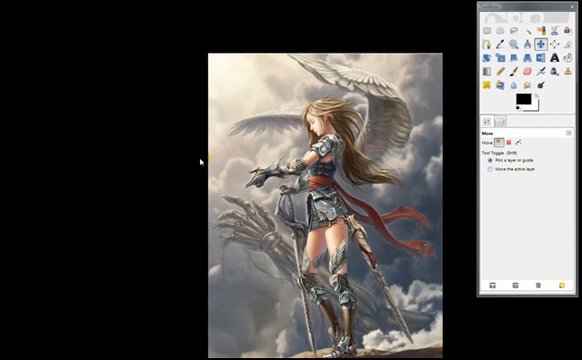
{"action": "mouse_move", "coordinate": [160, 317]}
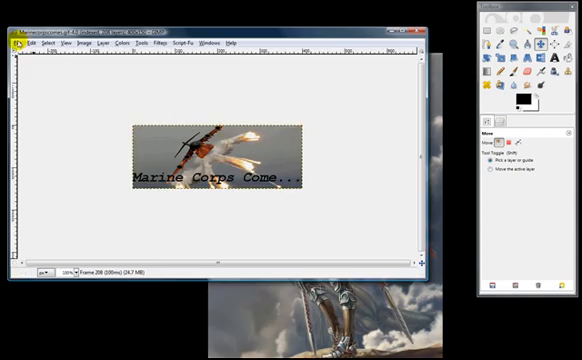
Open Save As from the File menu for the signature image.
{"action": "left_click", "coordinate": [22, 44]}
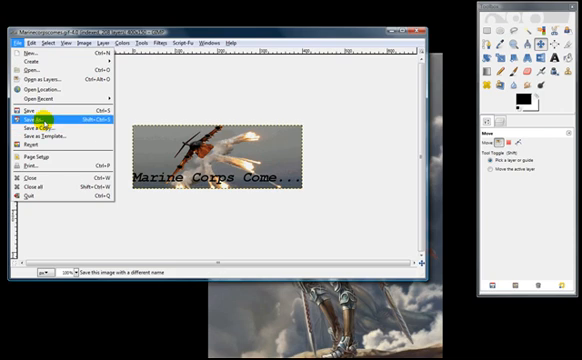
{"action": "left_click", "coordinate": [37, 124]}
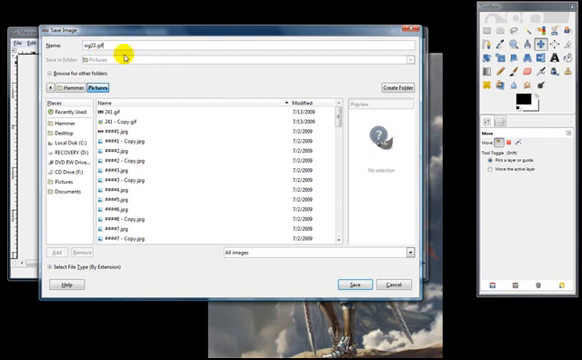
{"action": "mouse_move", "coordinate": [193, 75]}
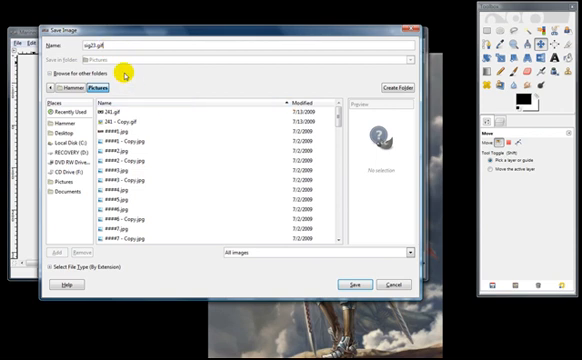
{"action": "mouse_move", "coordinate": [122, 72]}
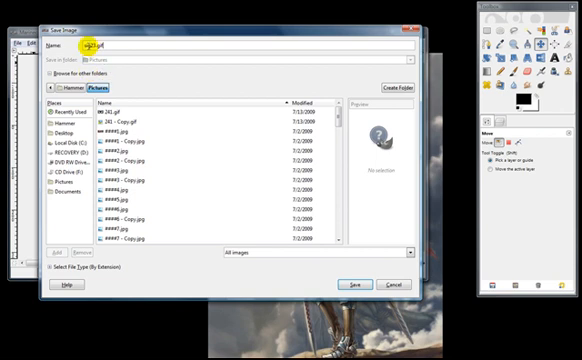
Confirm saving as sig23.gif and export the layers as animation frames.
{"action": "left_click", "coordinate": [353, 284]}
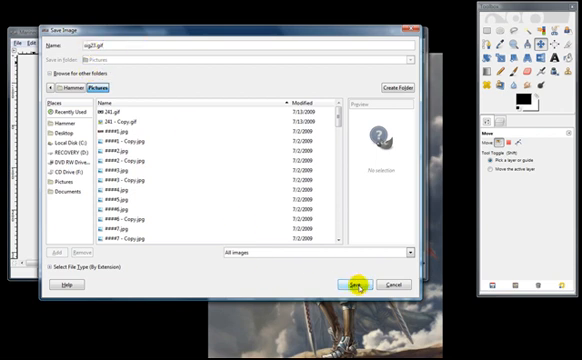
{"action": "left_click", "coordinate": [357, 283]}
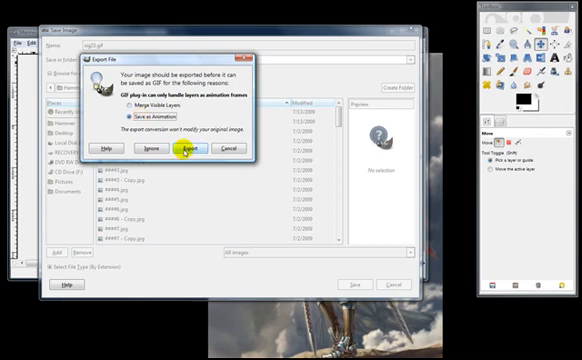
{"action": "left_click", "coordinate": [195, 148]}
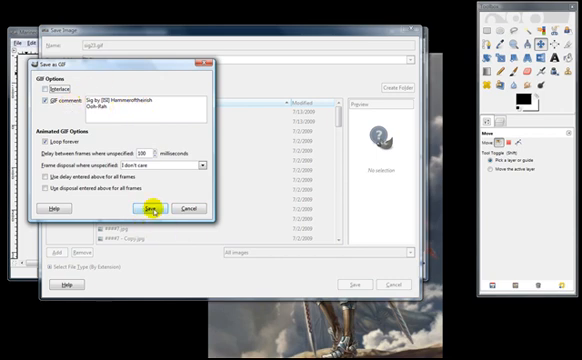
Save sig23.gif looping forever with 100 ms frame delay.
{"action": "left_click", "coordinate": [153, 208]}
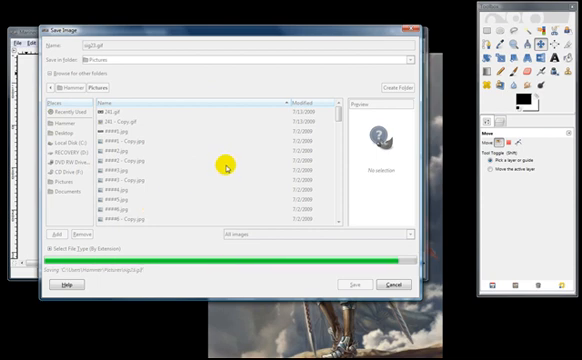
{"action": "left_click", "coordinate": [369, 288]}
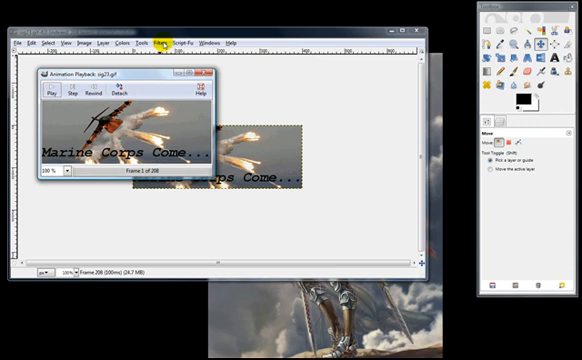
Play sig23.gif in Animation Playback, advancing to frame 24 of 208.
{"action": "left_click", "coordinate": [48, 97]}
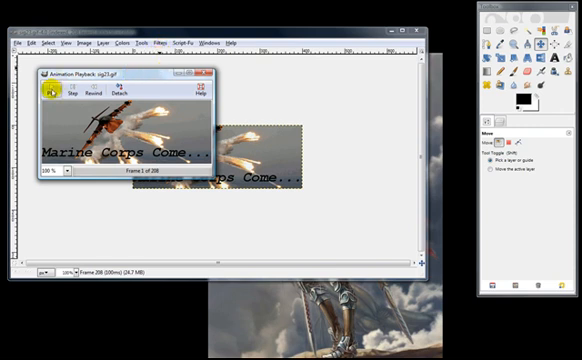
{"action": "left_click", "coordinate": [48, 98]}
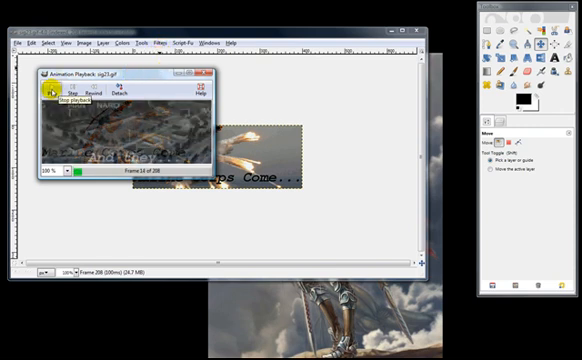
{"action": "left_click", "coordinate": [54, 94]}
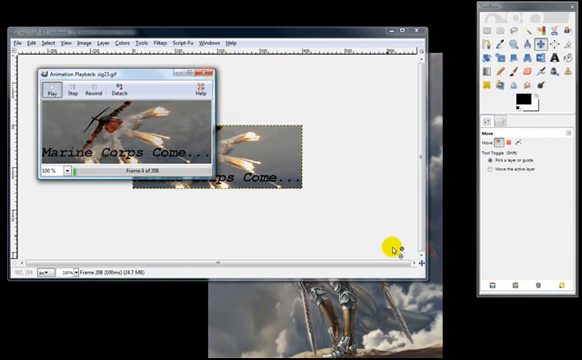
{"action": "left_click", "coordinate": [52, 96]}
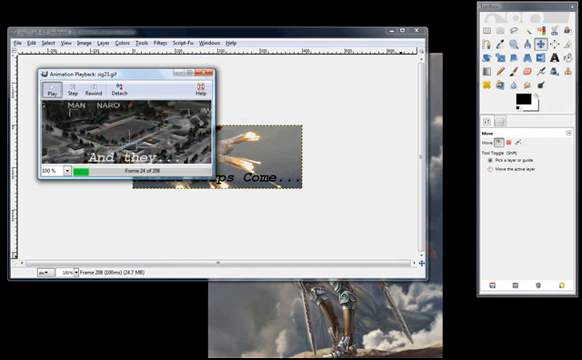